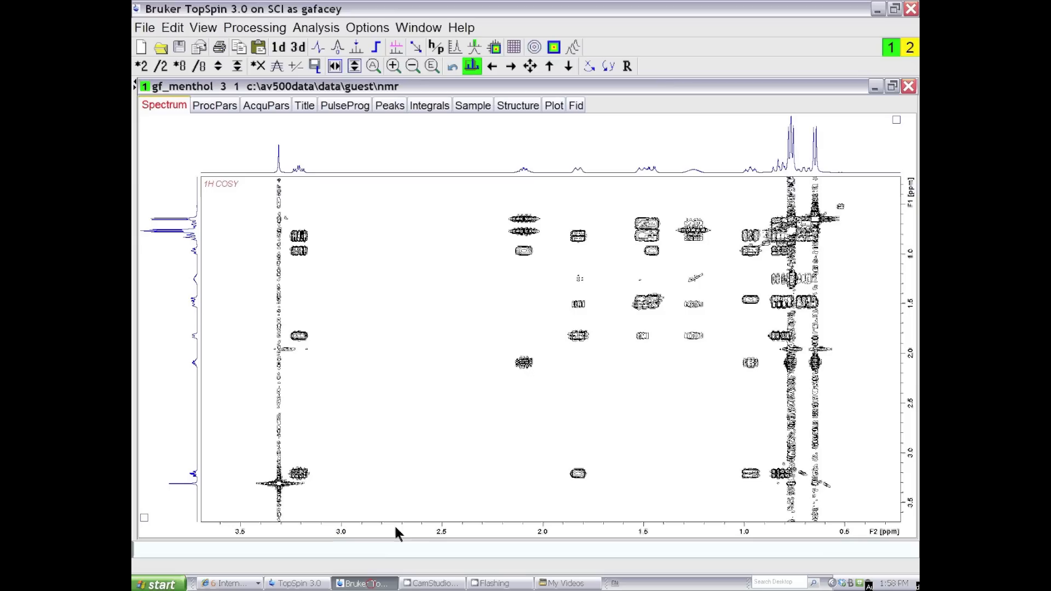
{"action": "mouse_move", "coordinate": [343, 6]}
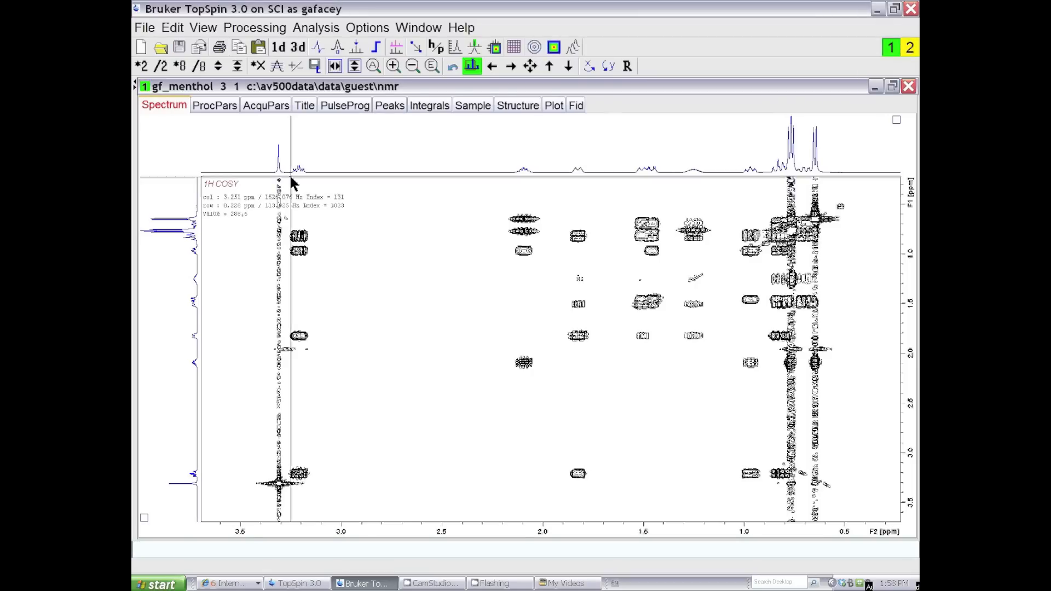
{"action": "mouse_move", "coordinate": [279, 221]}
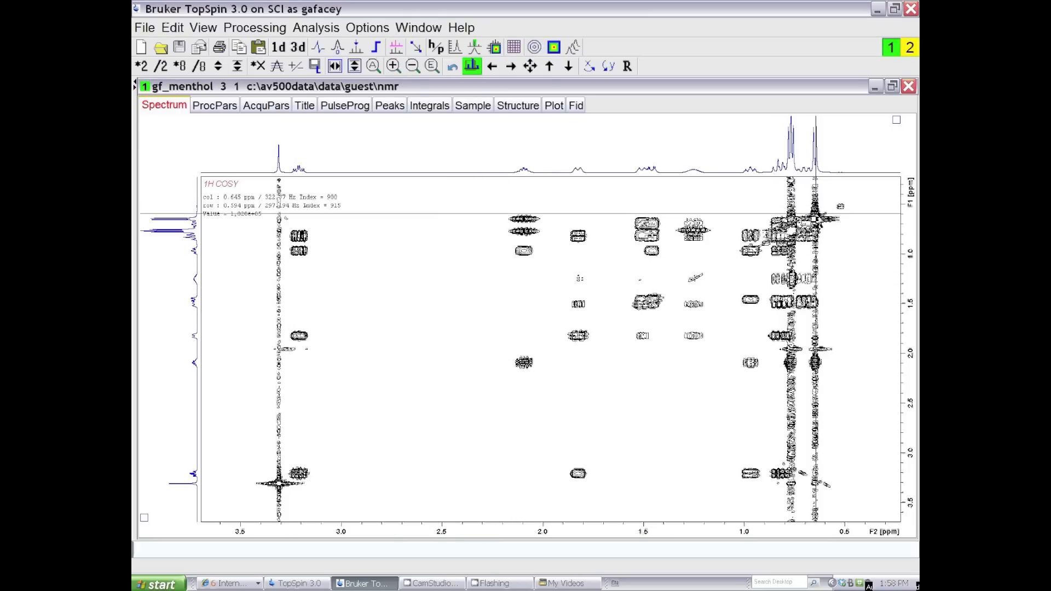
{"action": "mouse_move", "coordinate": [812, 233]}
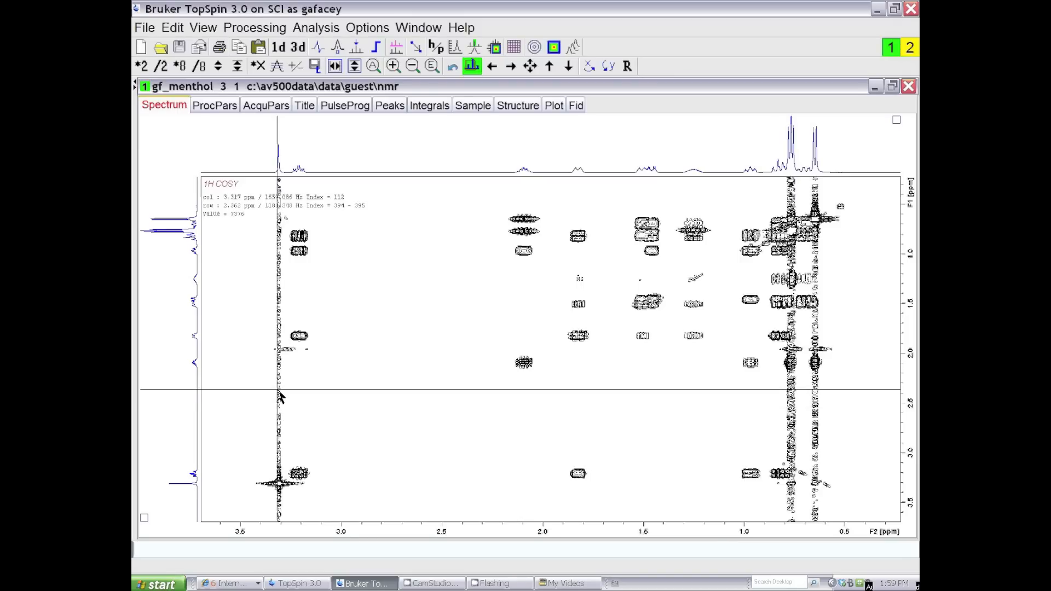
{"action": "mouse_move", "coordinate": [279, 400]}
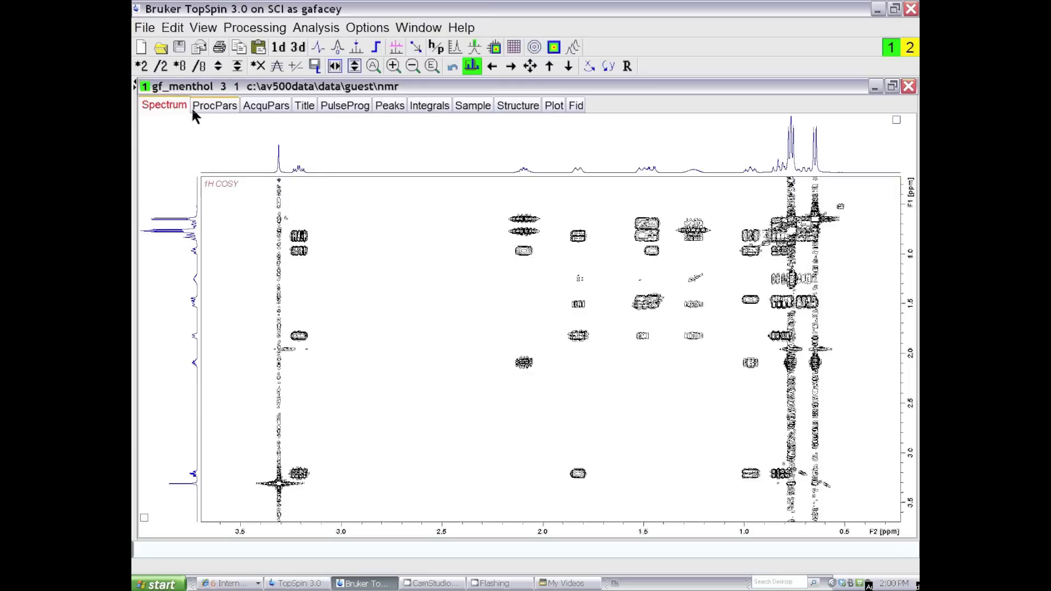
Step: Adjust the contour intensity up and down to expose the T1 noise stripes
{"action": "left_click", "coordinate": [218, 66]}
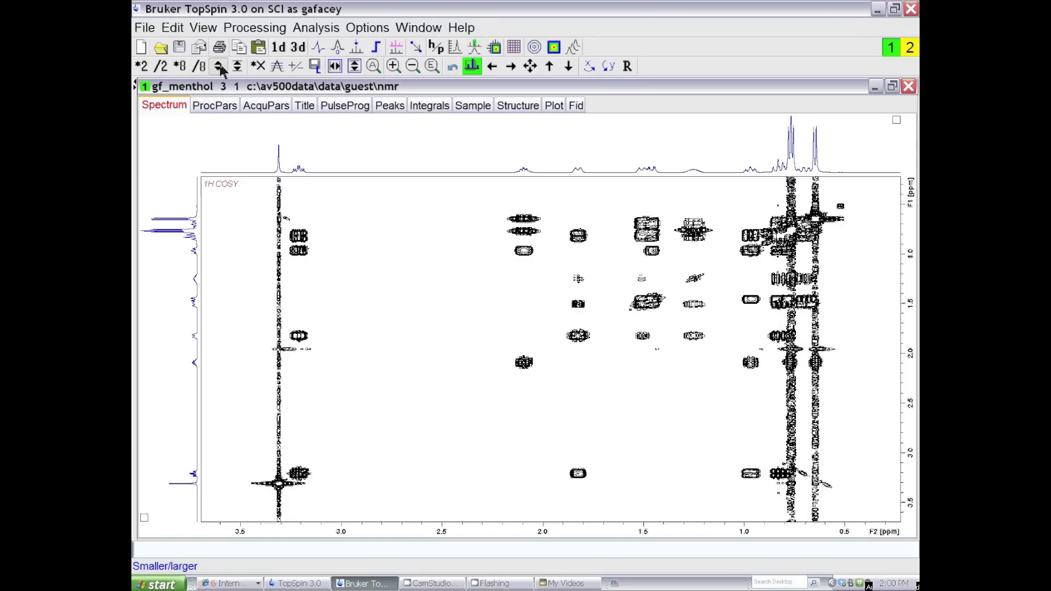
{"action": "left_click", "coordinate": [216, 65]}
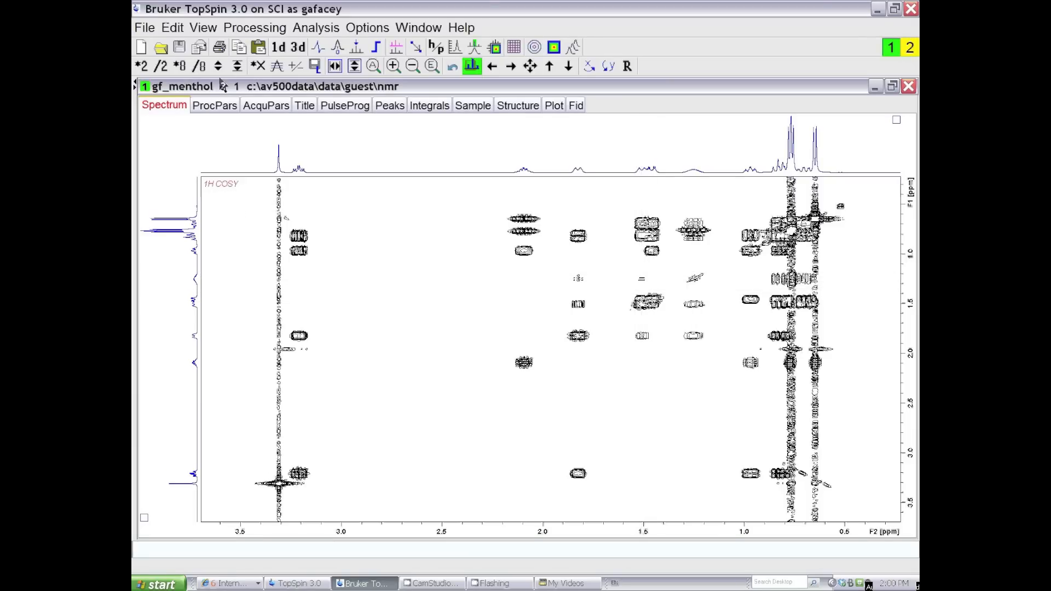
{"action": "left_click", "coordinate": [216, 66]}
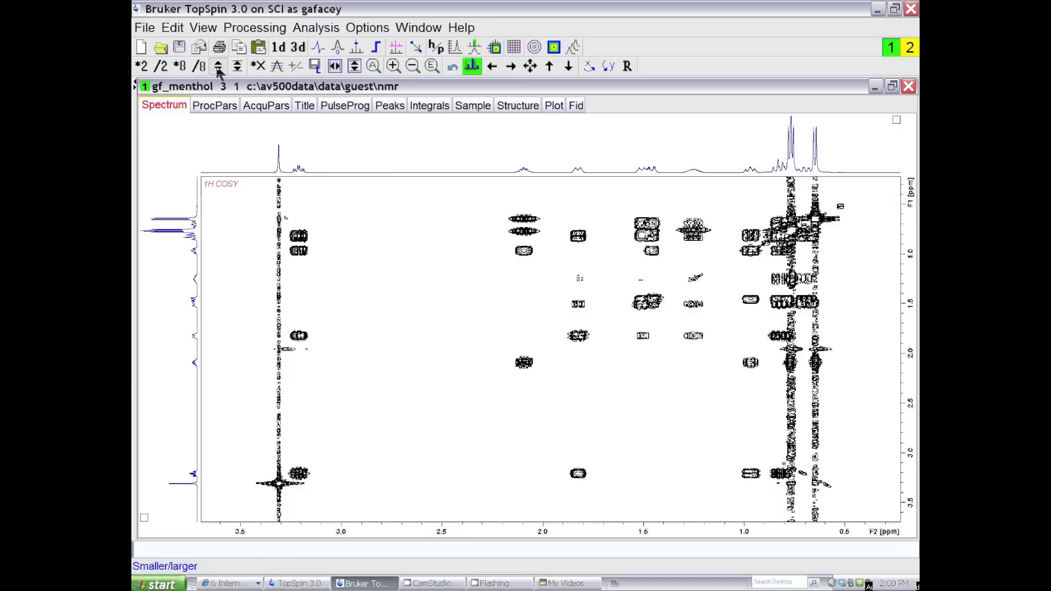
{"action": "left_click", "coordinate": [642, 280]}
{"action": "type", "text": "s"}
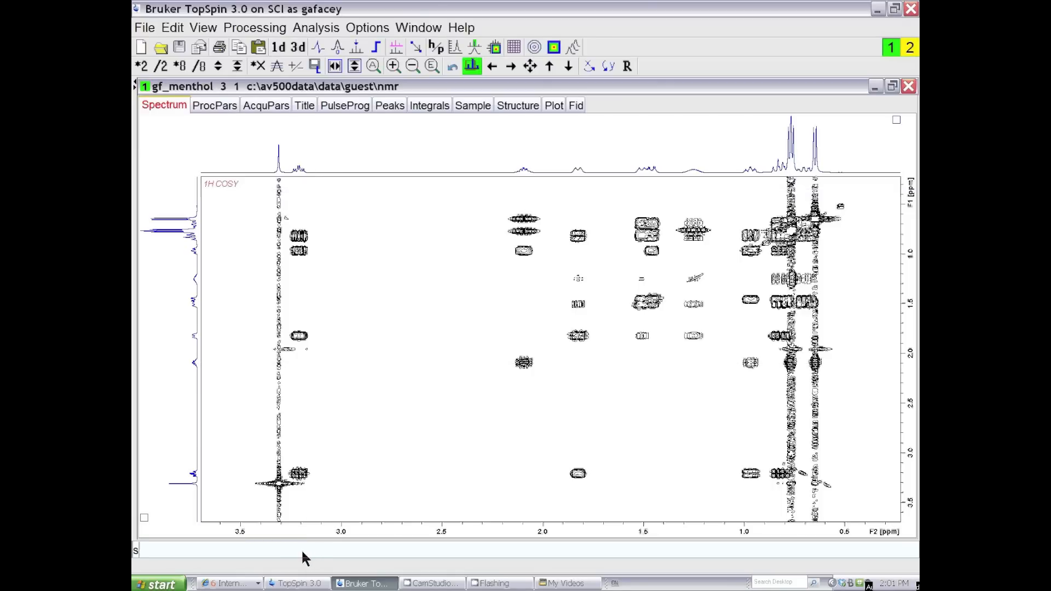
Step: Symmetrize the COSY spectrum with sym, then scale contours down by /8 and fine-tune
{"action": "type", "text": "ym"}
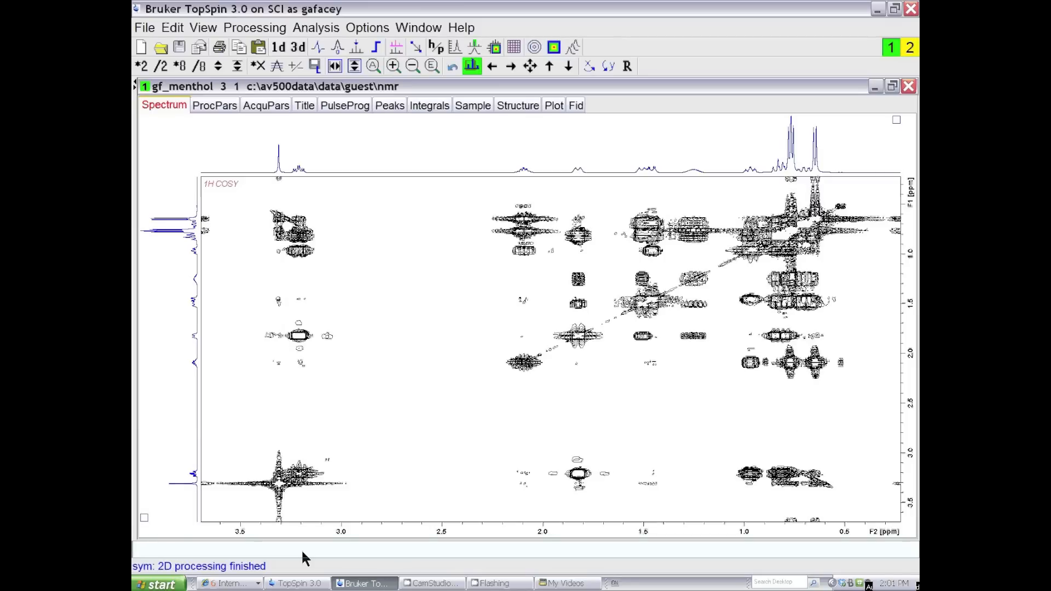
{"action": "left_click", "coordinate": [195, 66]}
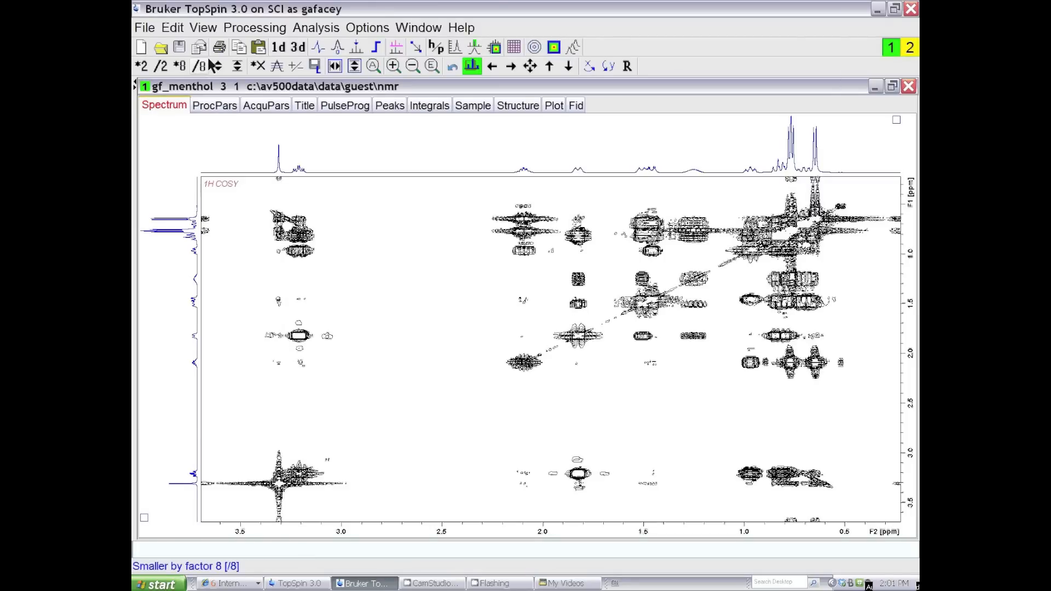
{"action": "left_click", "coordinate": [214, 66]}
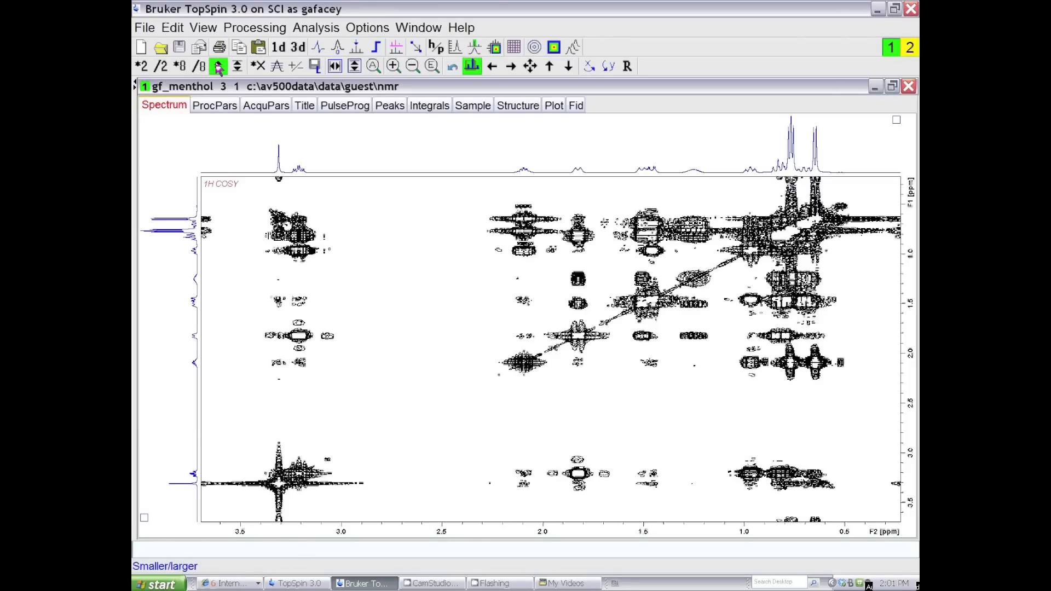
{"action": "left_click", "coordinate": [217, 65]}
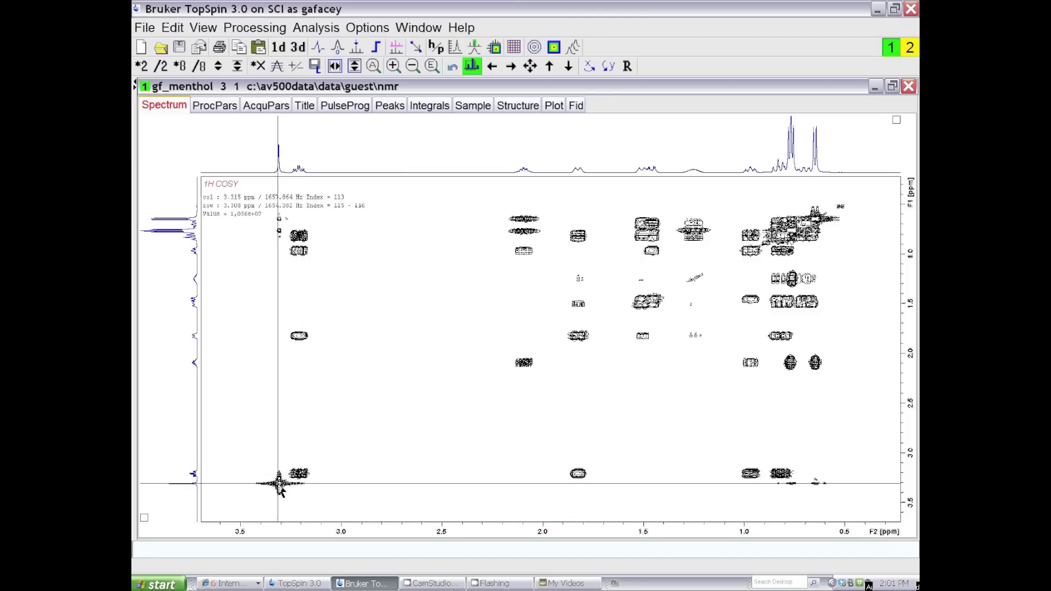
{"action": "mouse_move", "coordinate": [271, 224]}
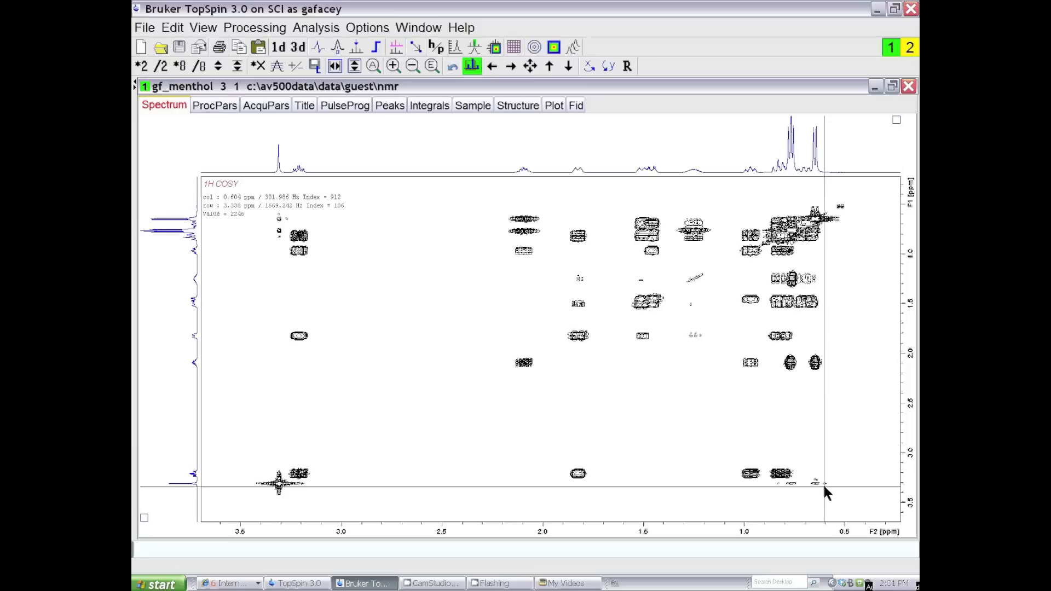
{"action": "mouse_move", "coordinate": [823, 503]}
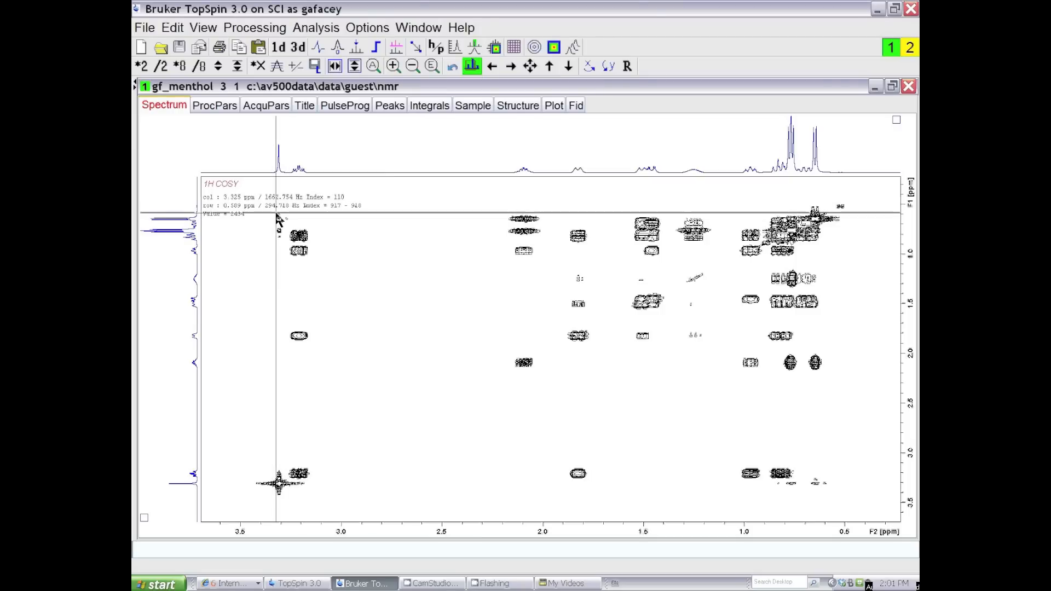
{"action": "mouse_move", "coordinate": [278, 216]}
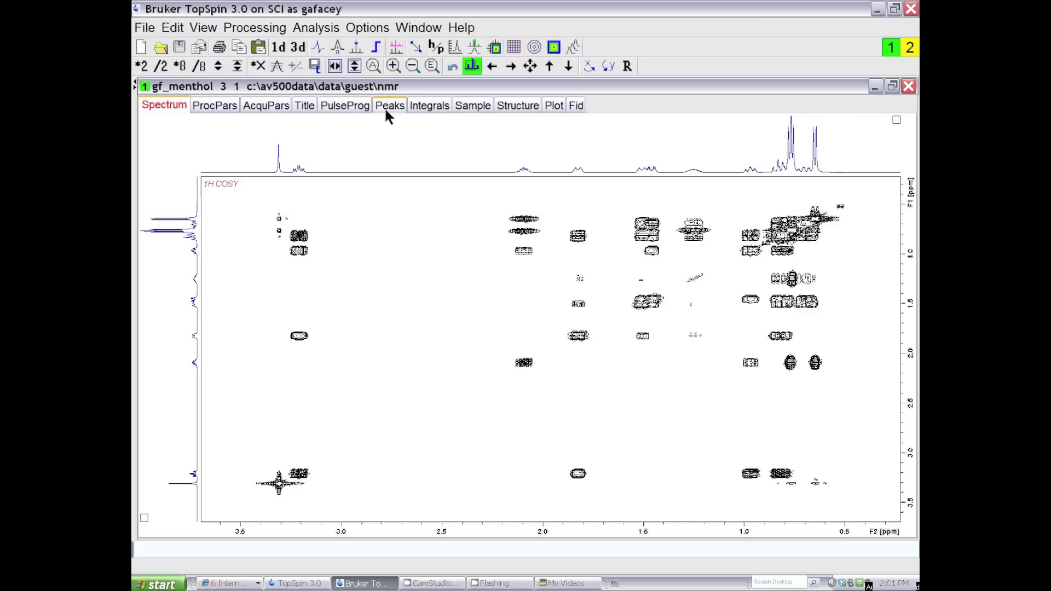
{"action": "mouse_move", "coordinate": [413, 125]}
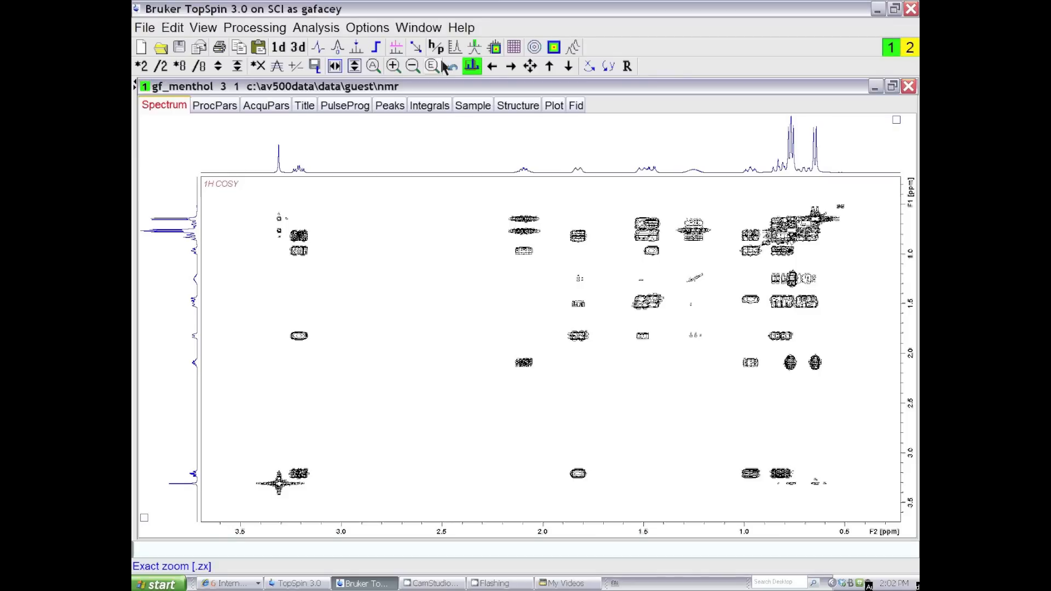
Step: Arrange the symmetrized and original spectrum windows side by side via Window > Arrange Side-by-Side
{"action": "left_click", "coordinate": [418, 27]}
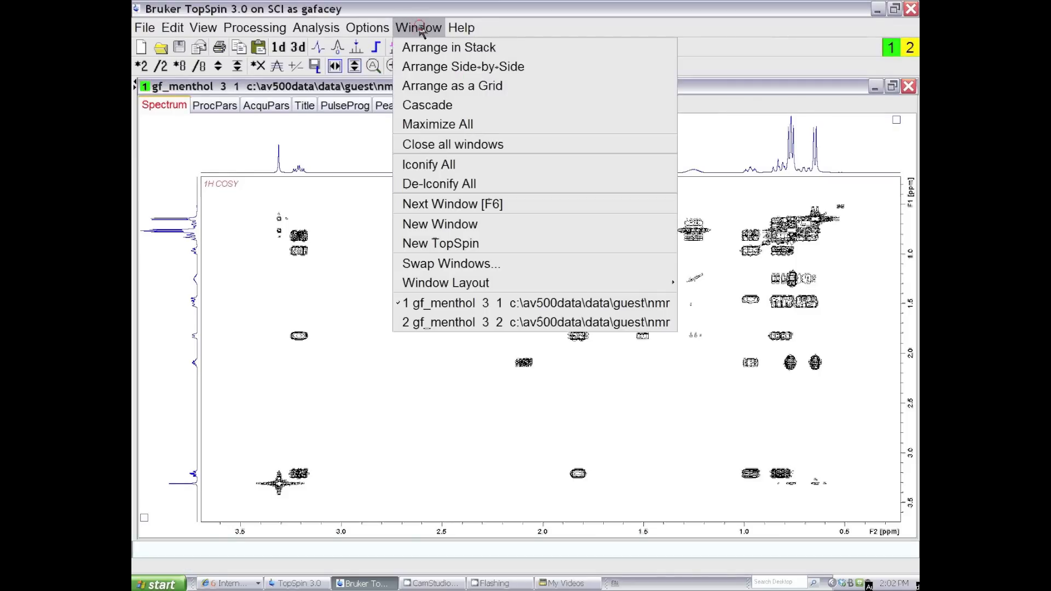
{"action": "left_click", "coordinate": [451, 66]}
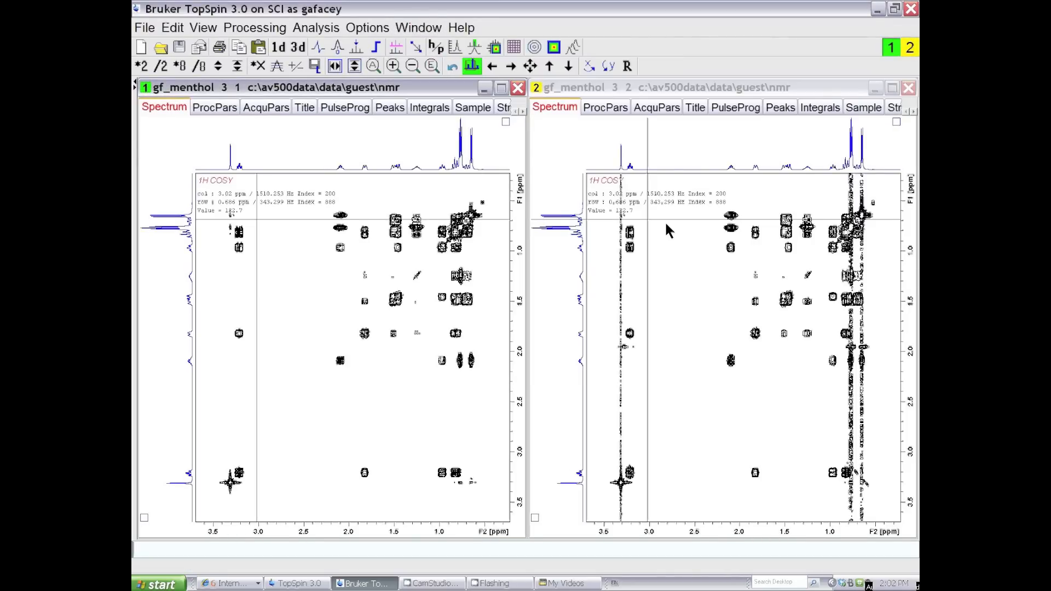